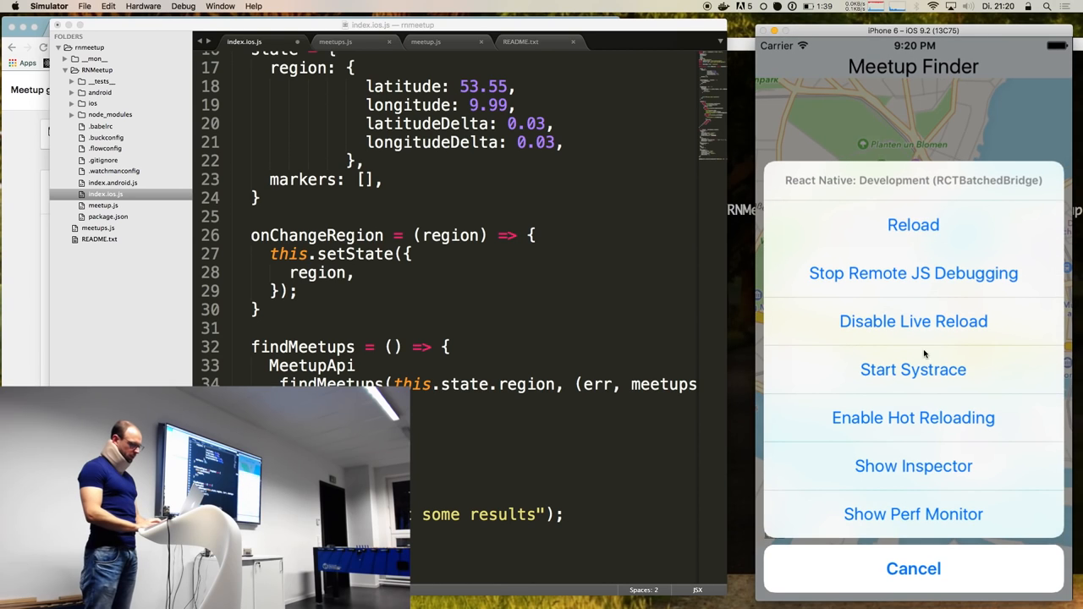
# - Enable the React Native inspector overlay on the Meetup Finder Hamburg map
pyautogui.click(913, 466)
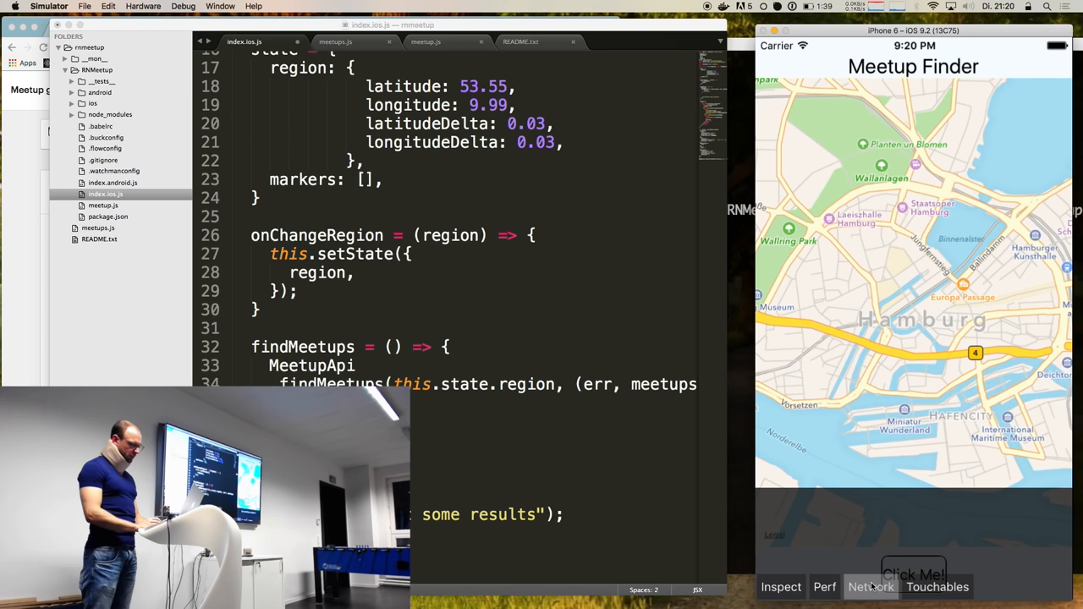
# - Switch the inspector to Network, listing only the ws://localhost:8097/devtools websocket request
pyautogui.click(781, 586)
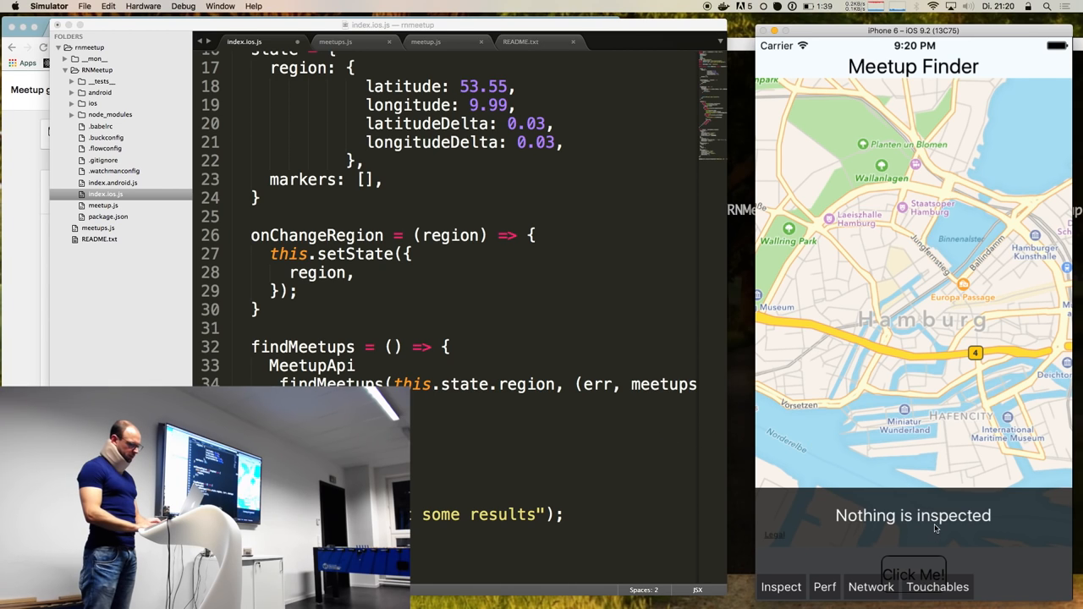
pyautogui.click(780, 586)
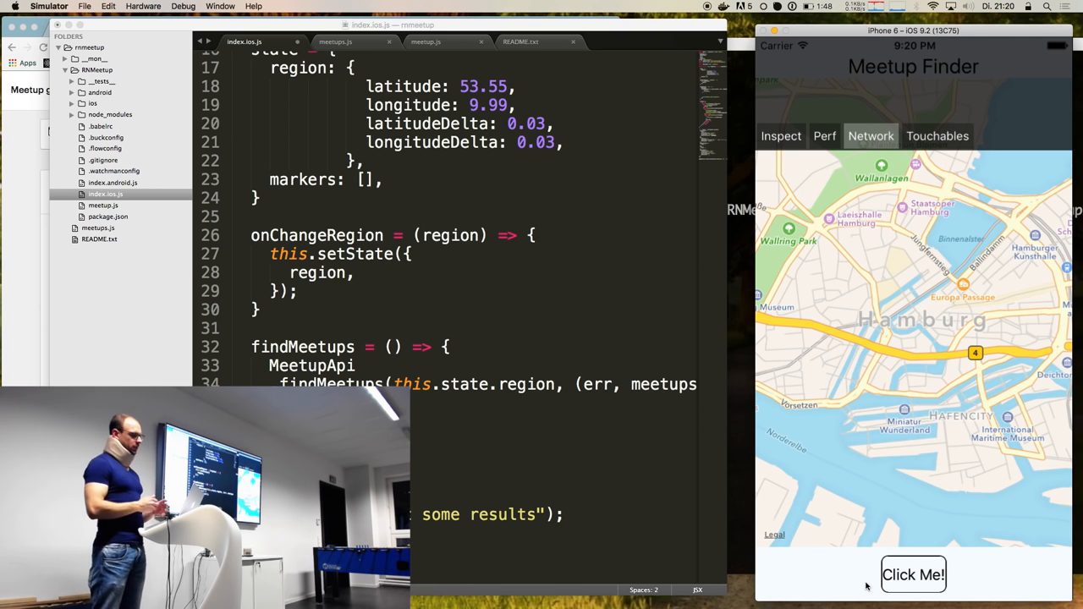
pyautogui.click(871, 135)
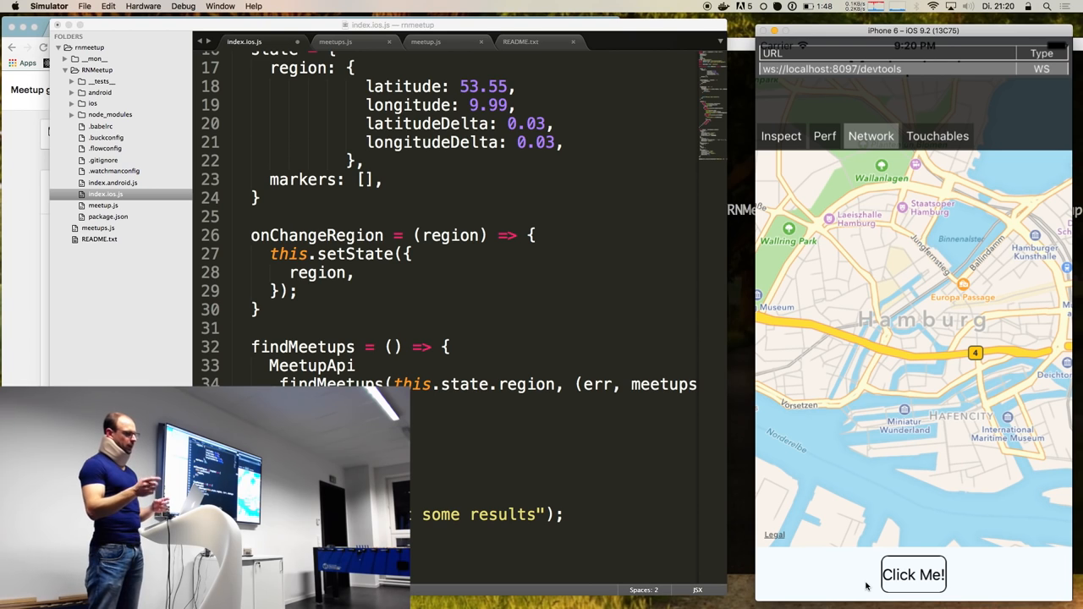